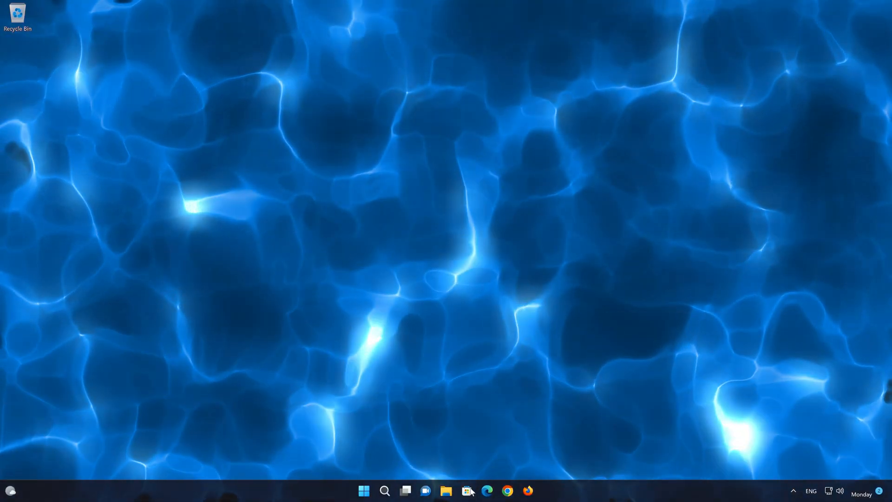
- Launch Microsoft Store from the taskbar so its Home page appears
left_click(467, 490)
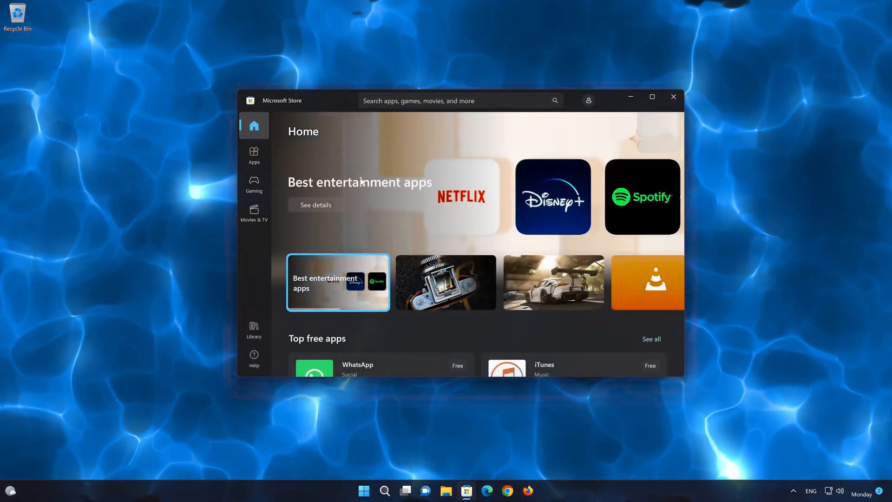
- Search the store for 'xbox acc' and go to the Xbox Accessories app page
left_click(455, 100)
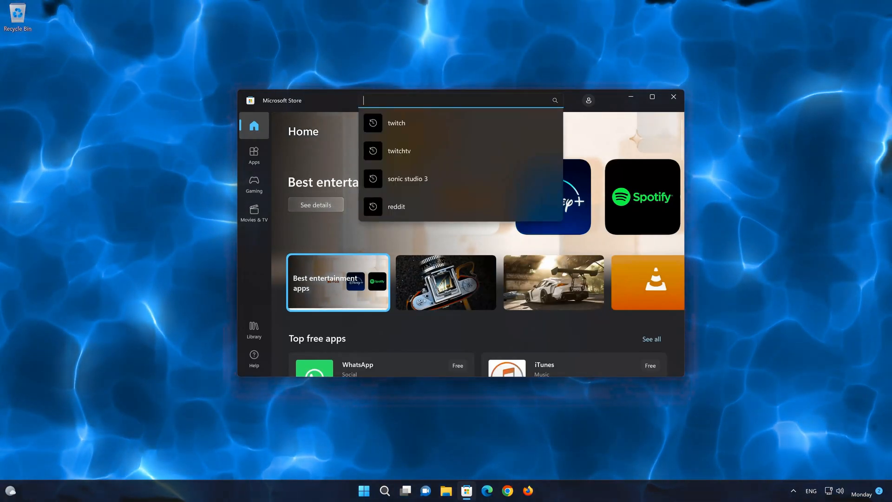
type("xbox a")
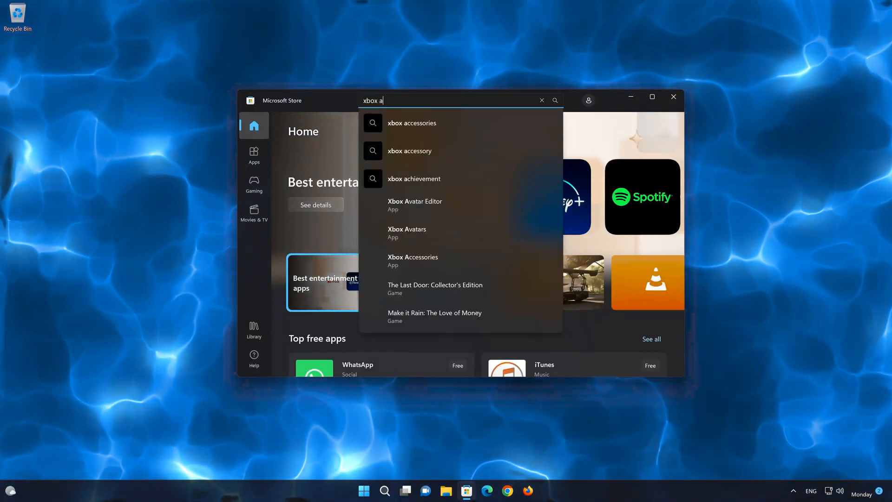
type("cc")
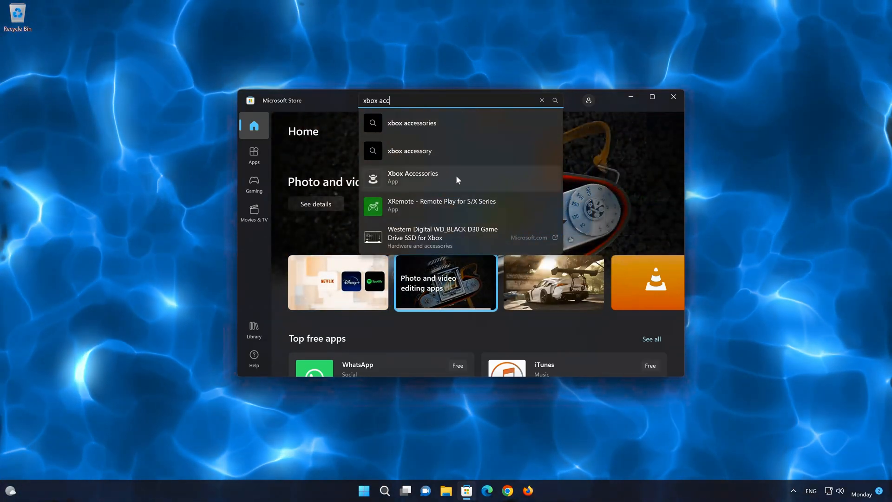
left_click(413, 176)
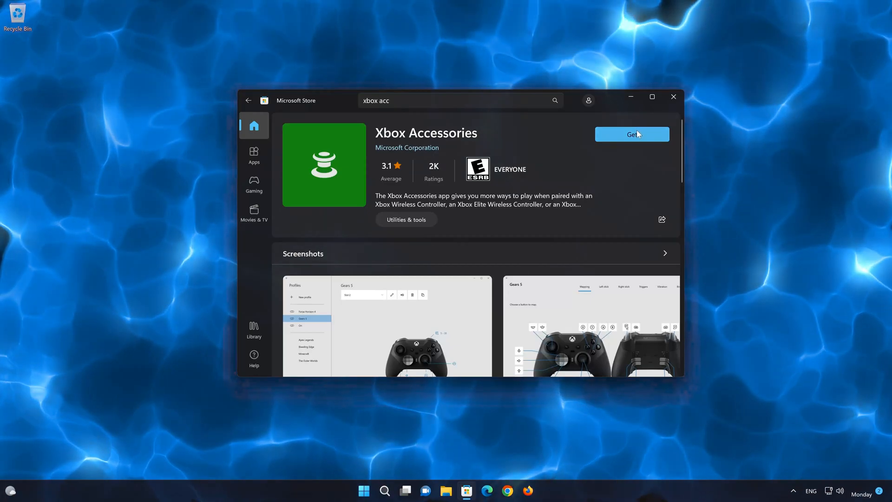
- Get Xbox Accessories, wait for the download, then launch the installed app
left_click(631, 134)
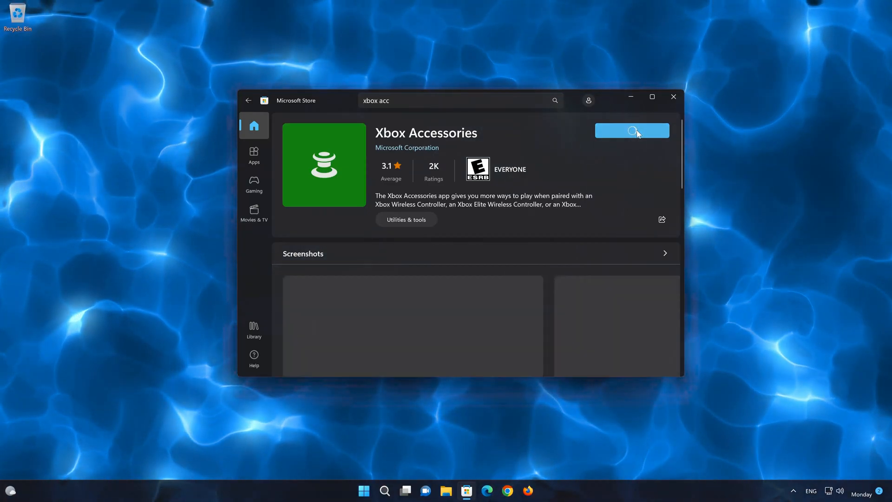
left_click(631, 130)
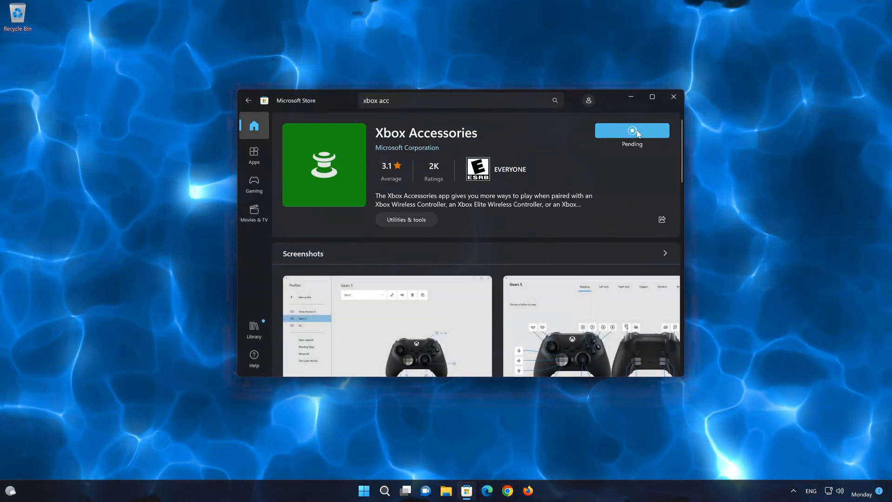
left_click(632, 130)
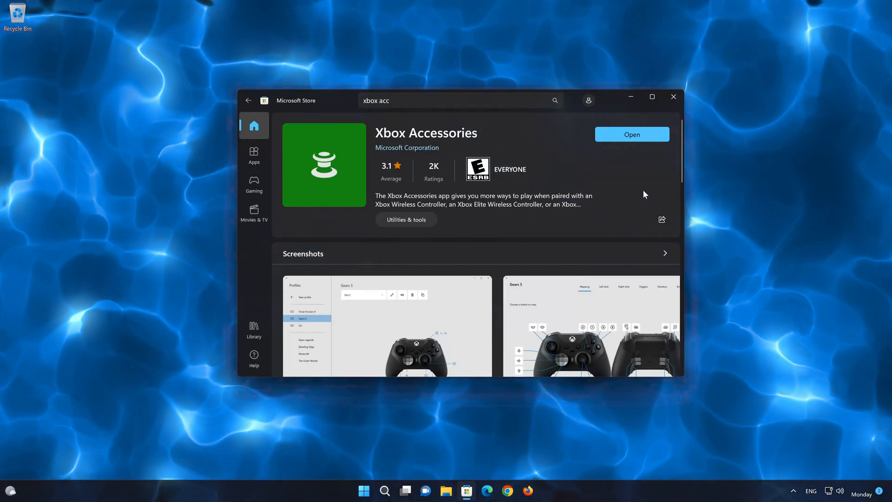
mouse_move(632, 137)
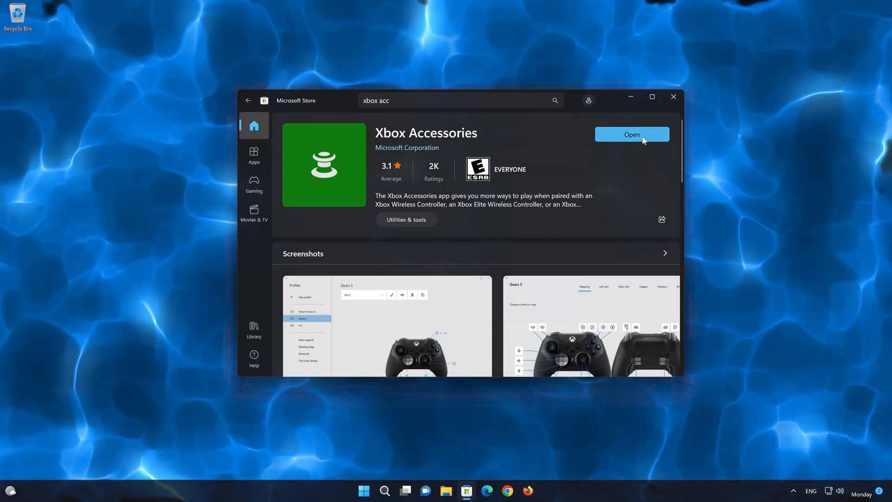
left_click(631, 134)
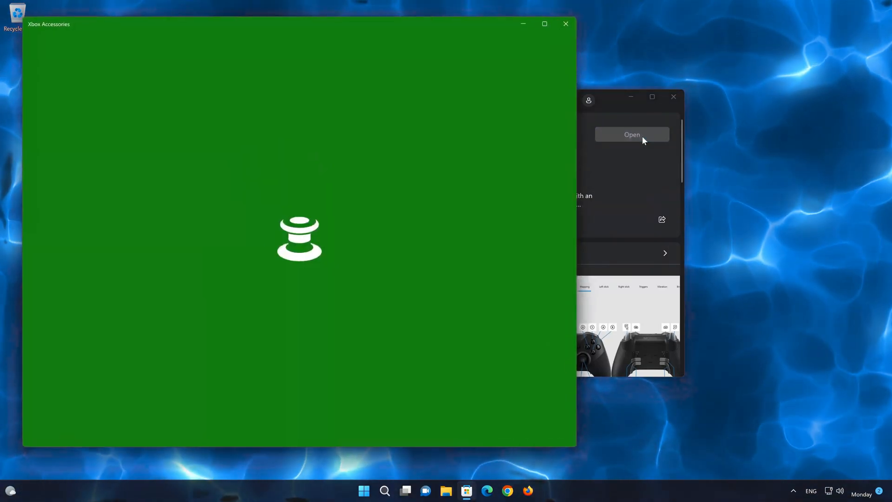
left_click(631, 135)
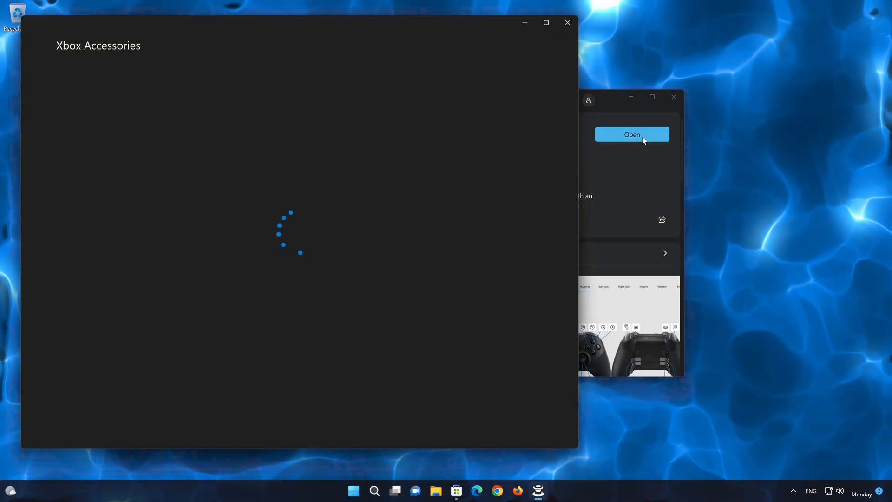